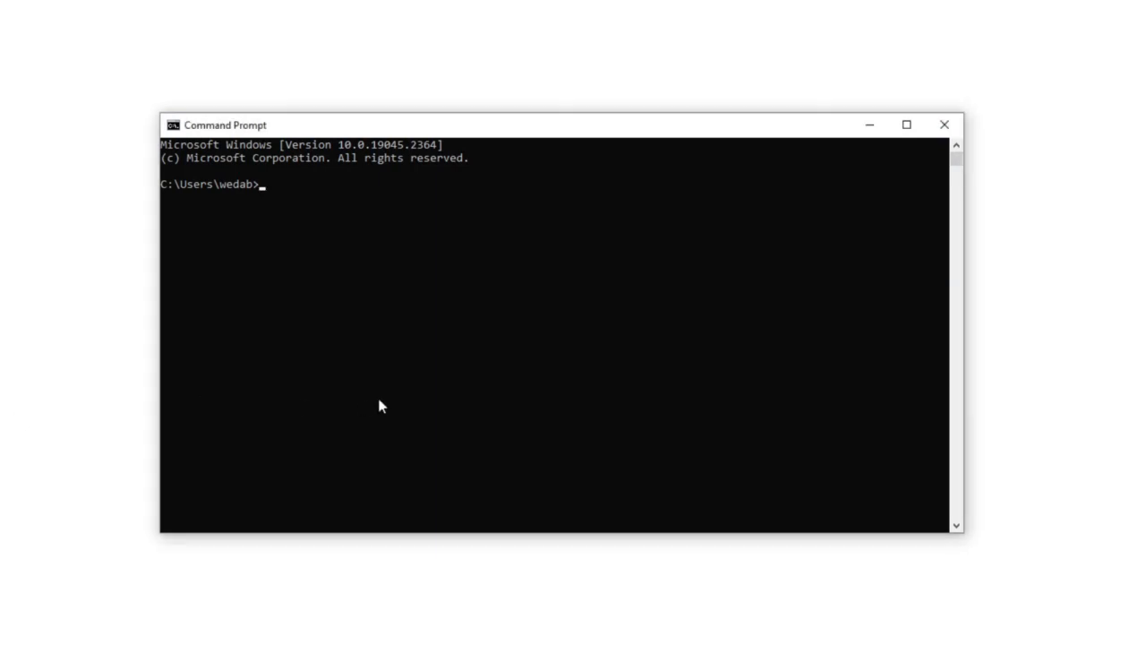
text(pi)
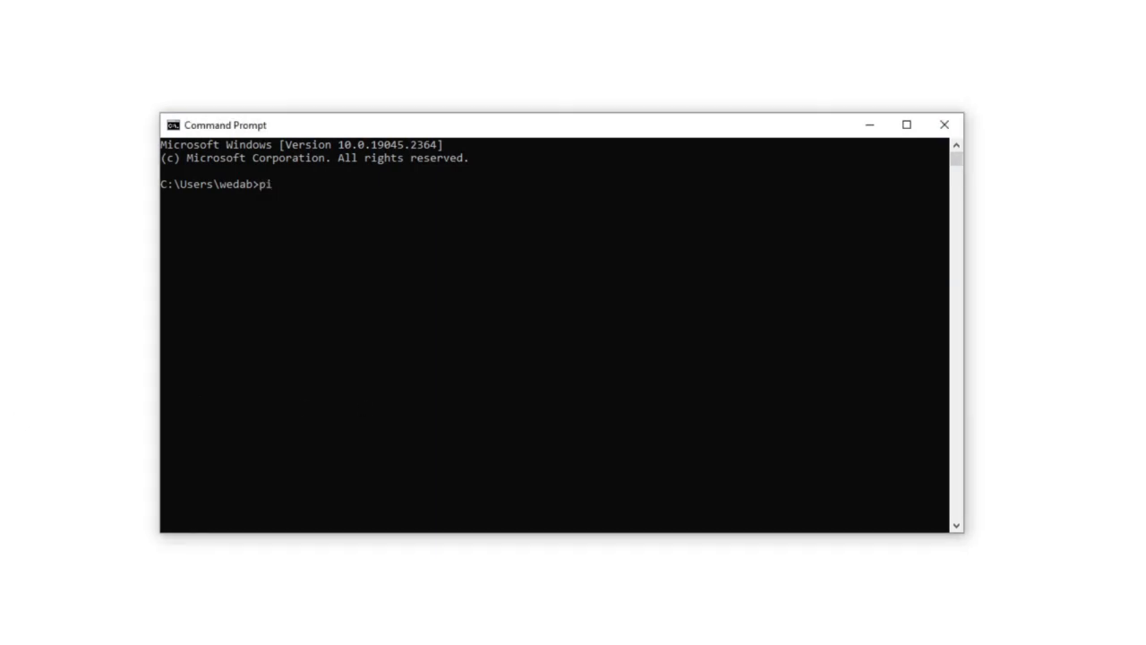
text(p install openai)
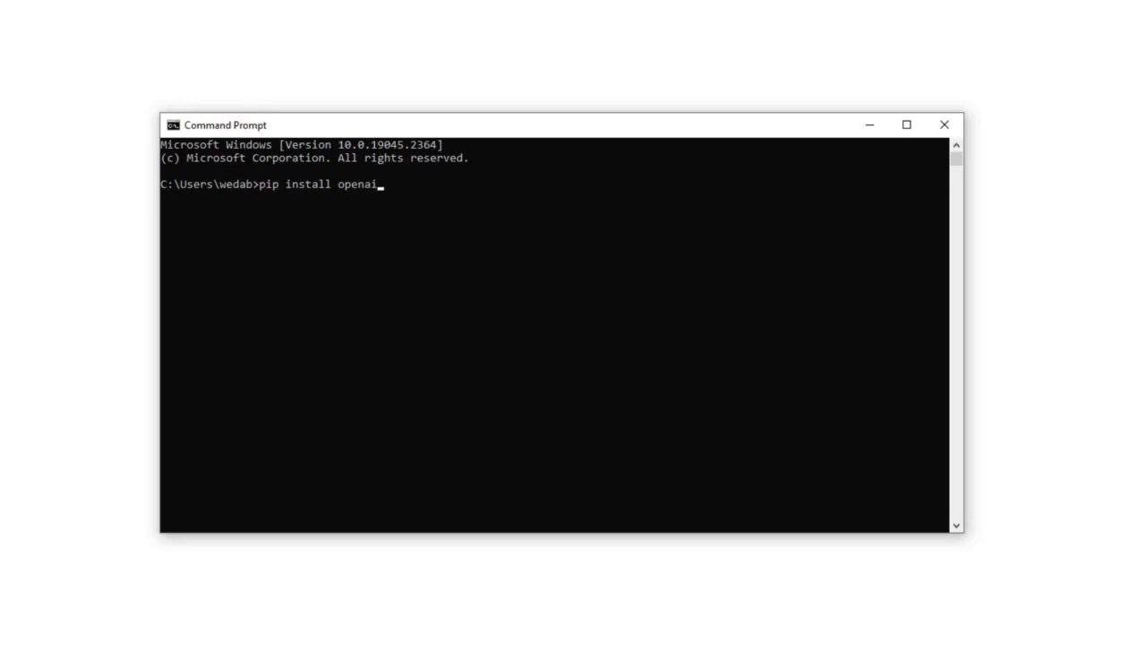